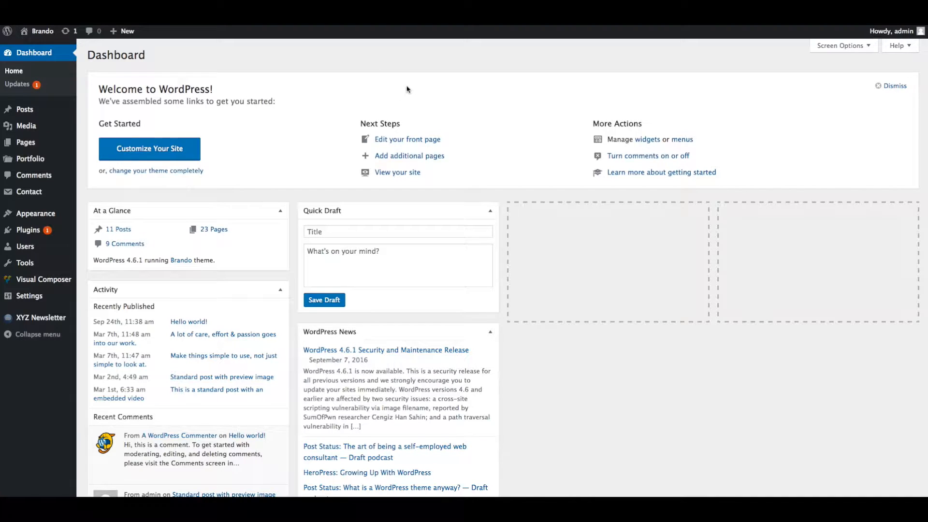
mouse_move(402, 86)
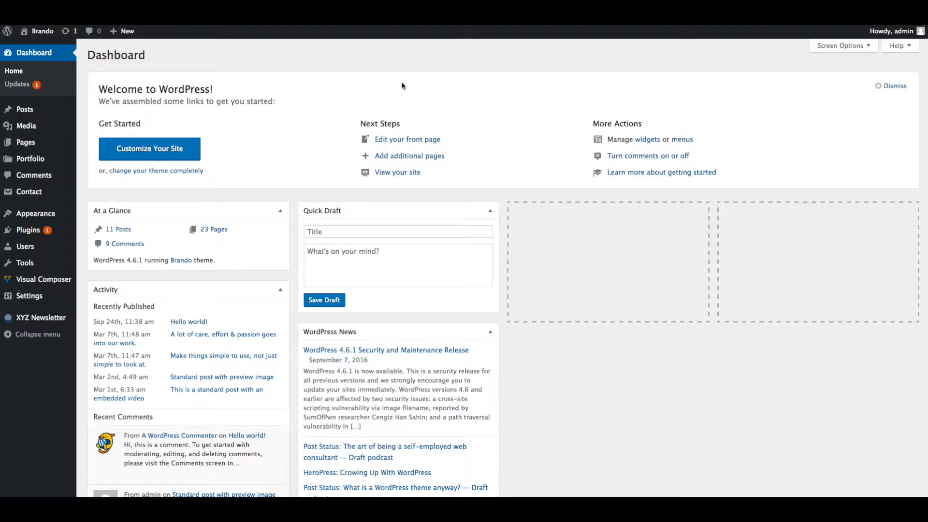
mouse_move(392, 87)
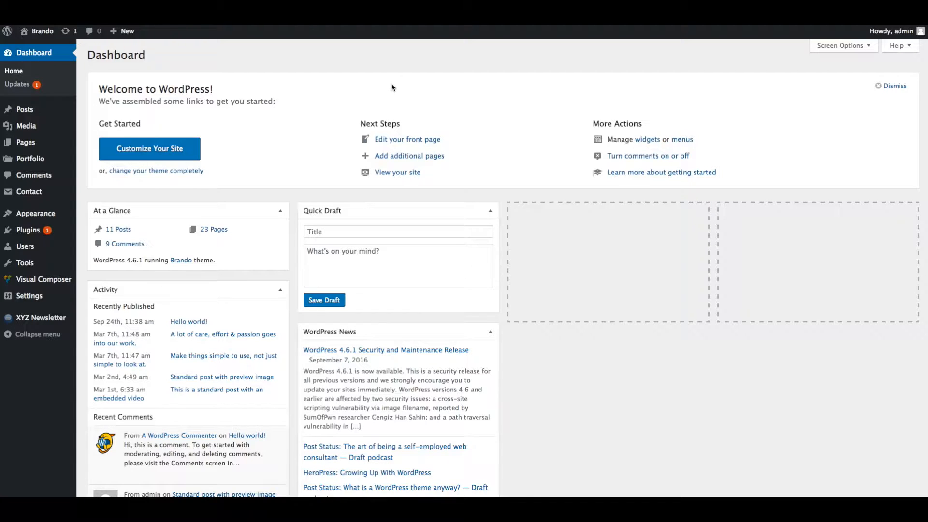
mouse_move(342, 81)
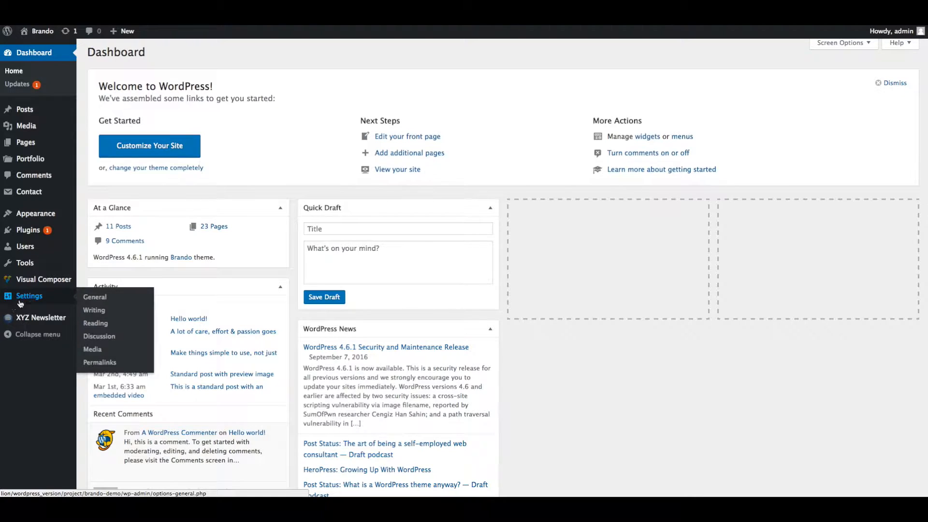
mouse_move(95, 323)
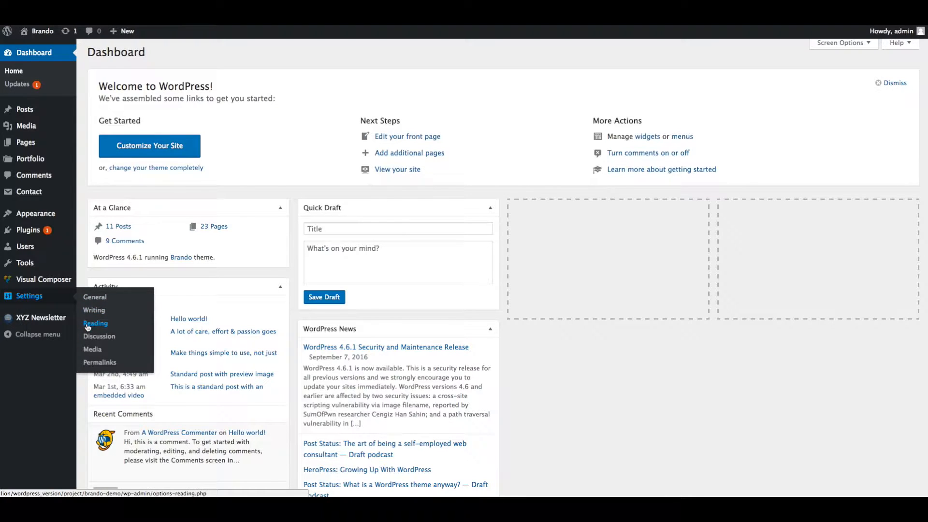
In Reading Settings, set the static front page to the coming-soon page and save
click(95, 322)
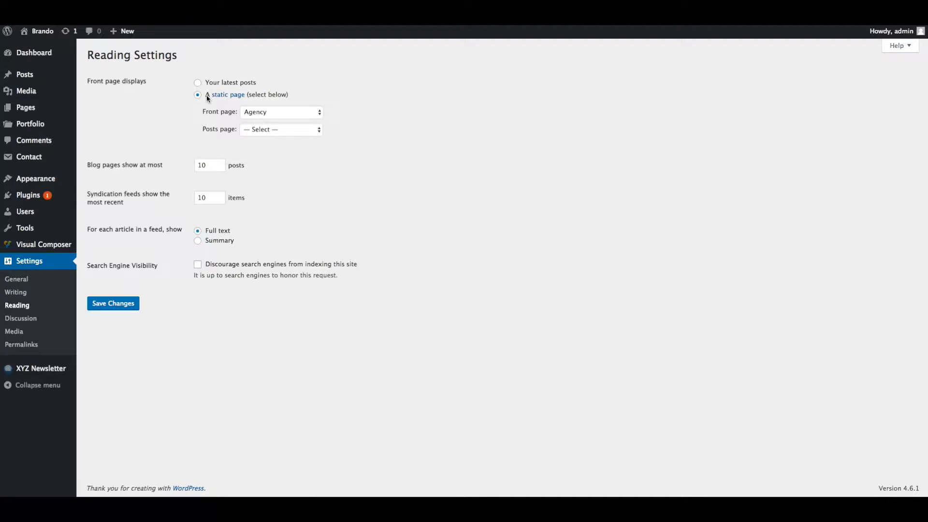
mouse_move(272, 122)
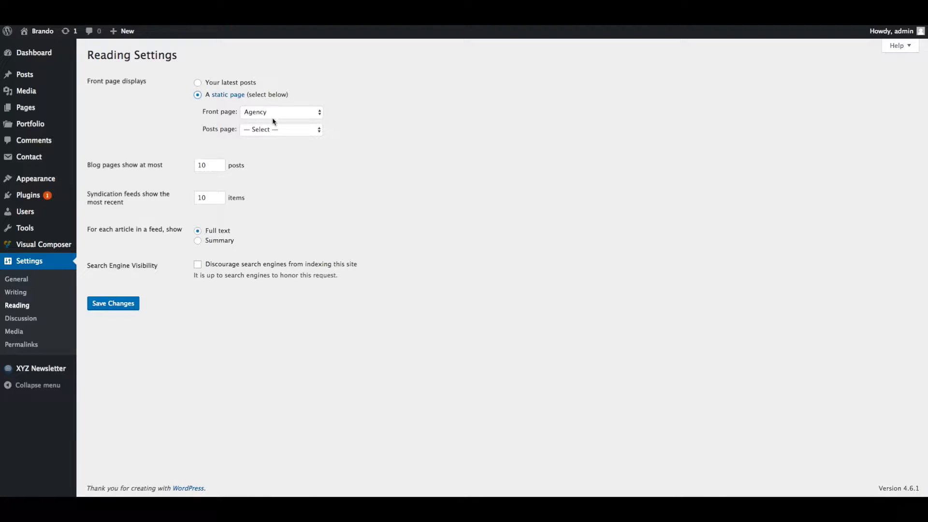
click(281, 112)
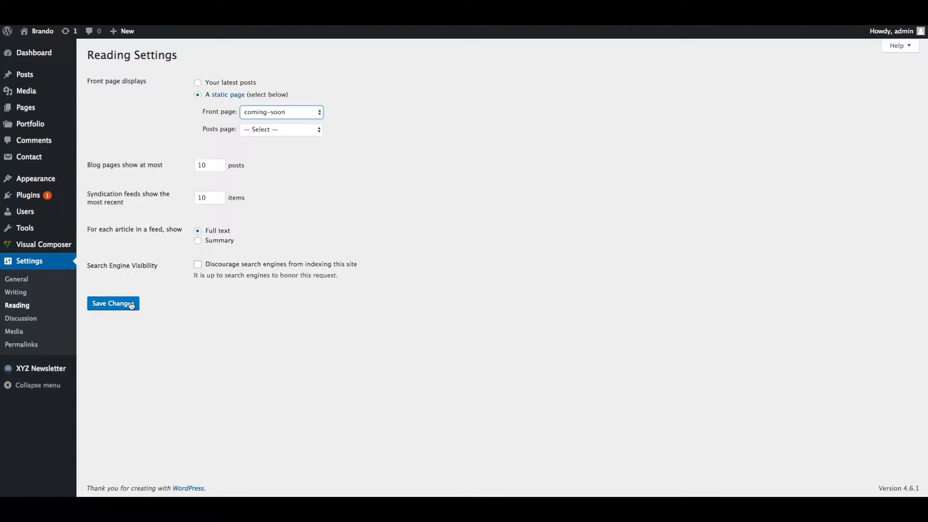
click(112, 303)
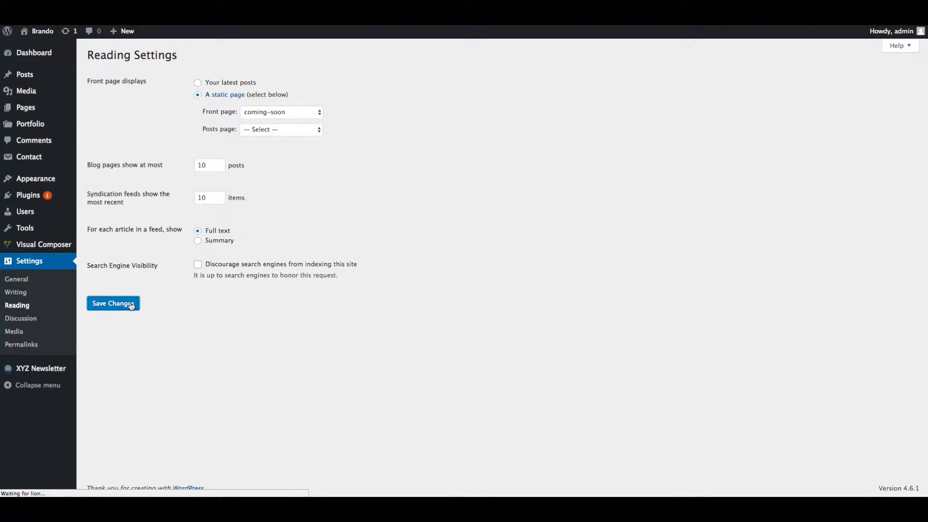
click(112, 303)
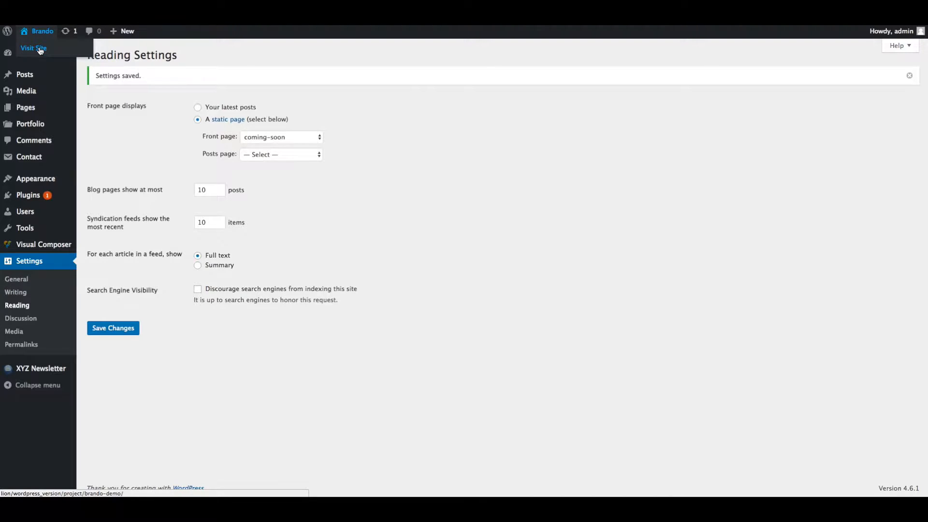
Visit the live Brando site from the admin bar
click(34, 48)
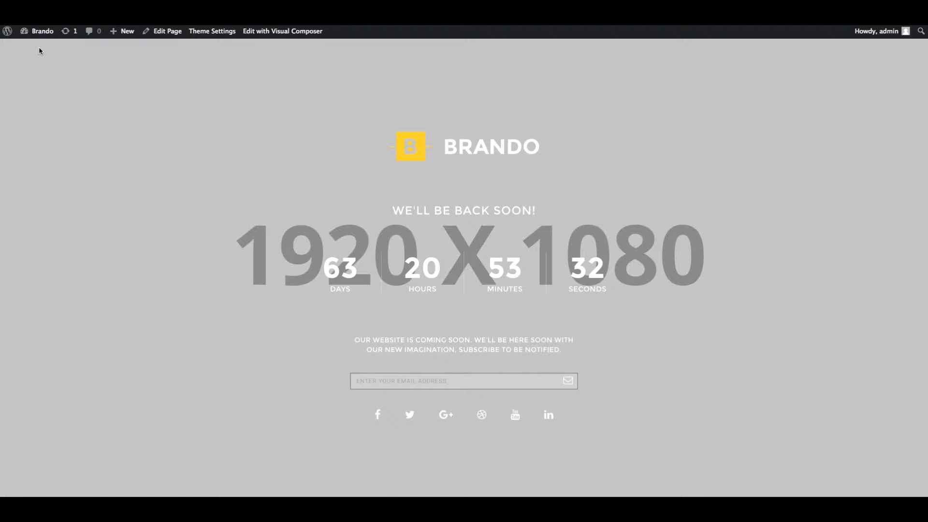
mouse_move(334, 112)
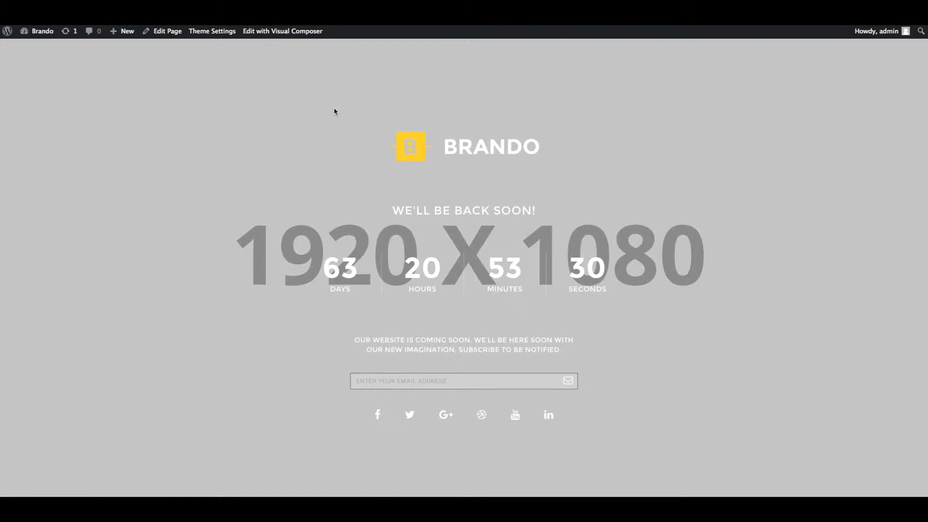
mouse_move(186, 74)
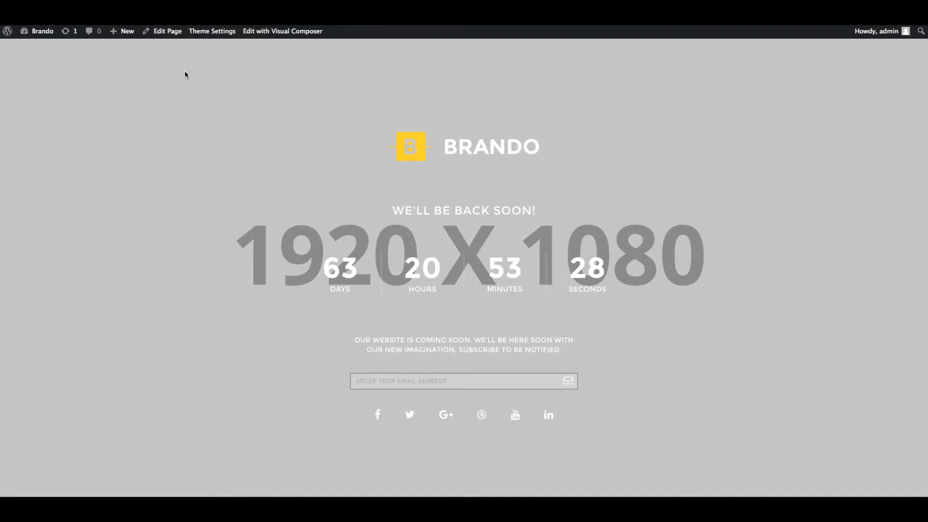
mouse_move(167, 31)
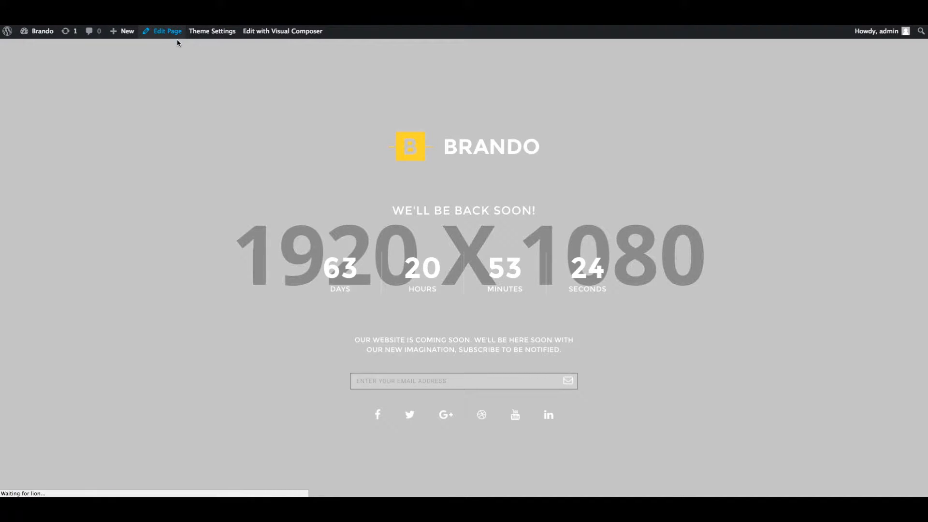
Upload coming-soon-bg.jpg and set it as the coming-soon row's background image
click(166, 31)
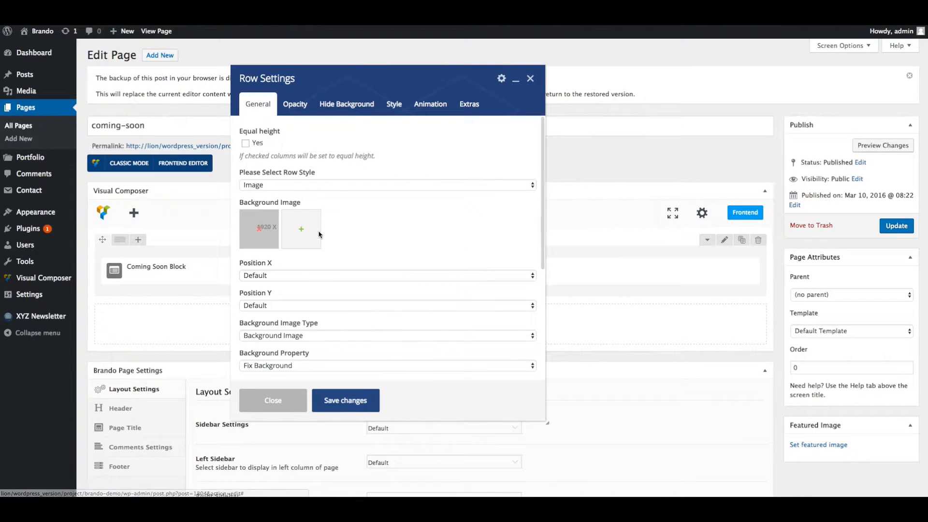
click(301, 229)
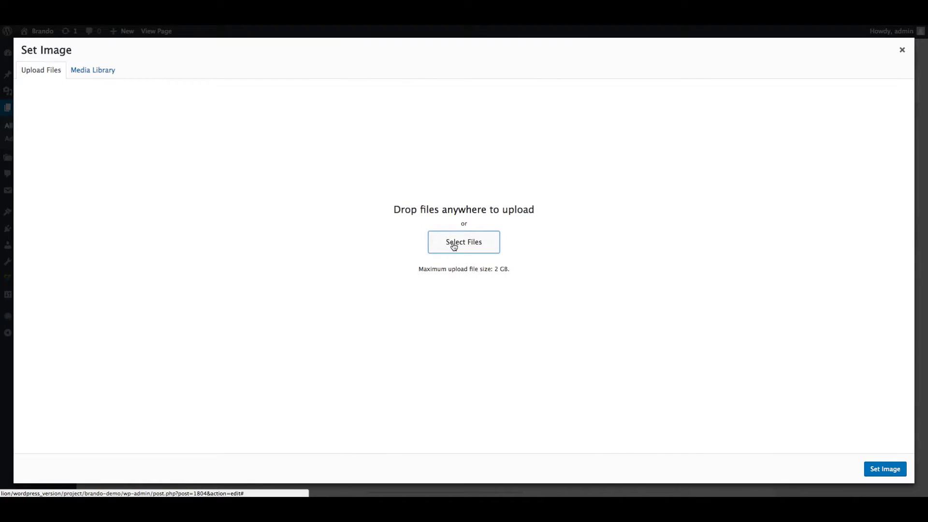
click(463, 242)
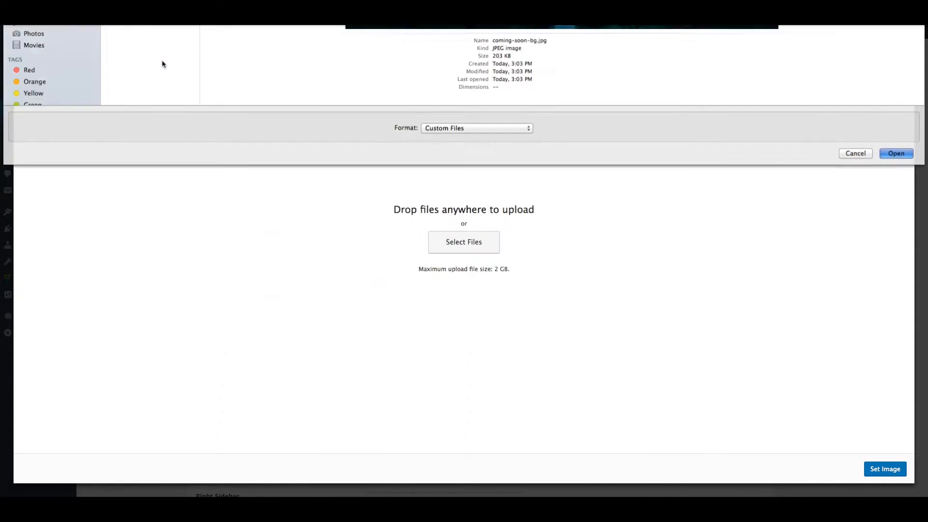
click(895, 153)
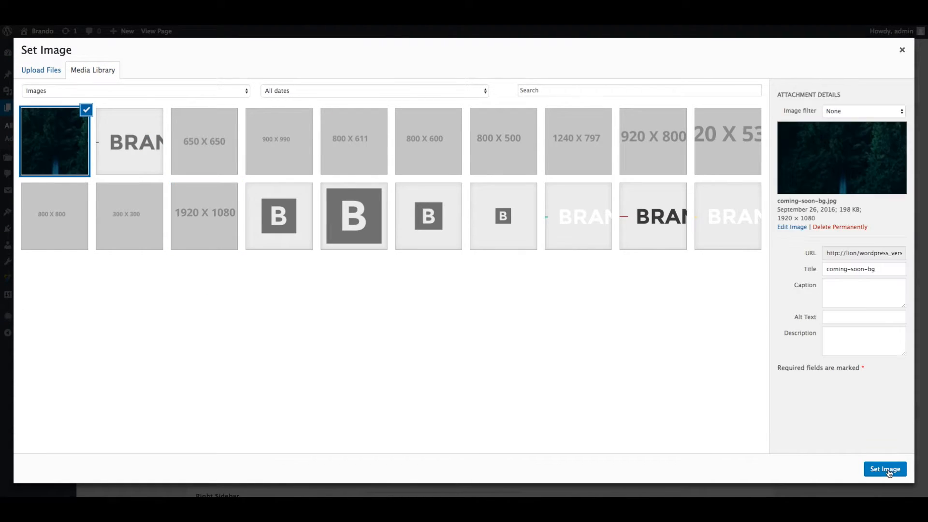
click(884, 468)
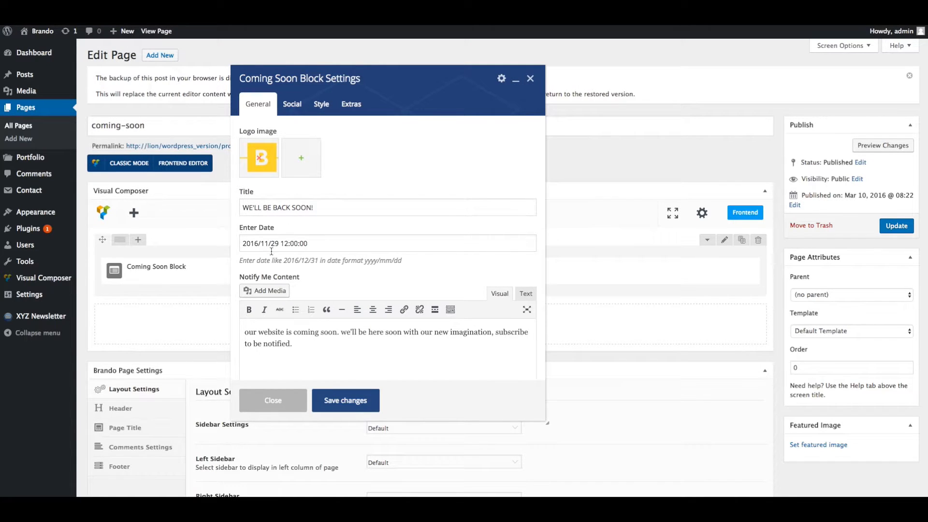
Check the Coming Soon block's settings tabs, edit the countdown end date, and update the page
scroll(down, 3)
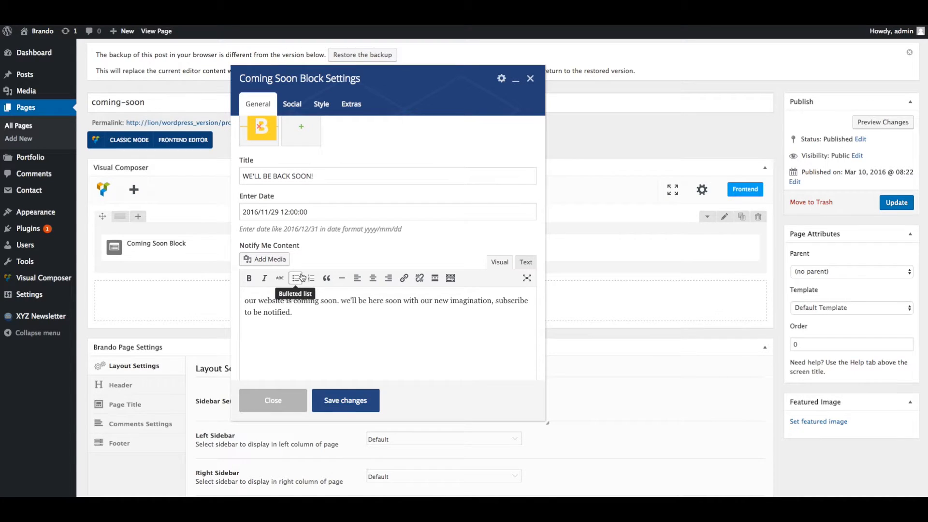
click(291, 104)
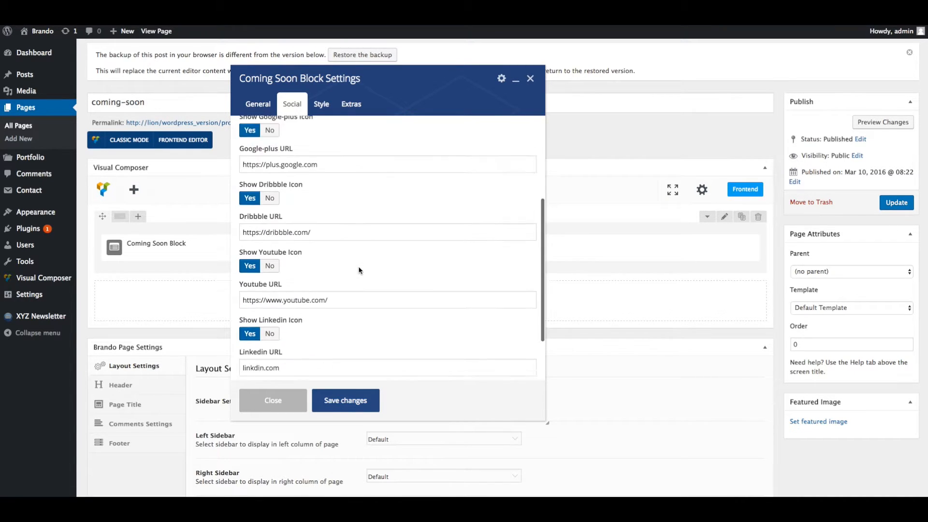
click(321, 103)
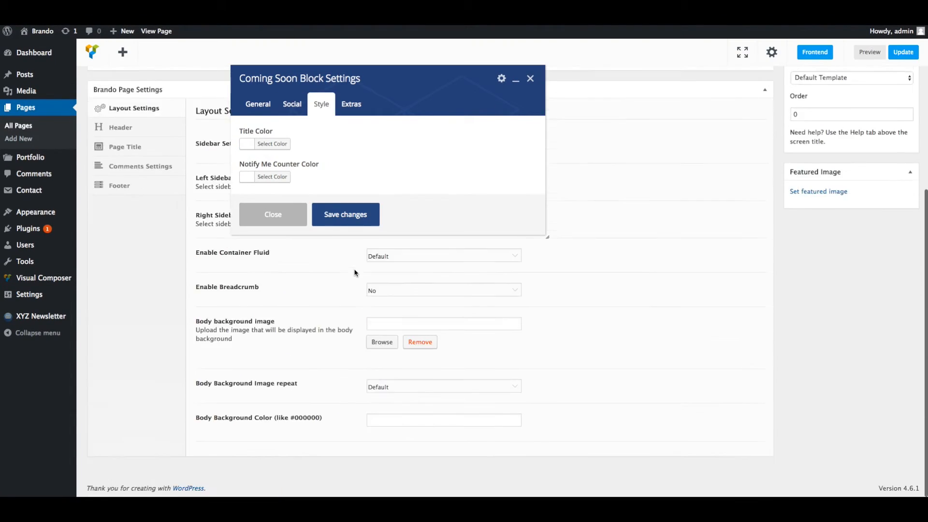
click(257, 104)
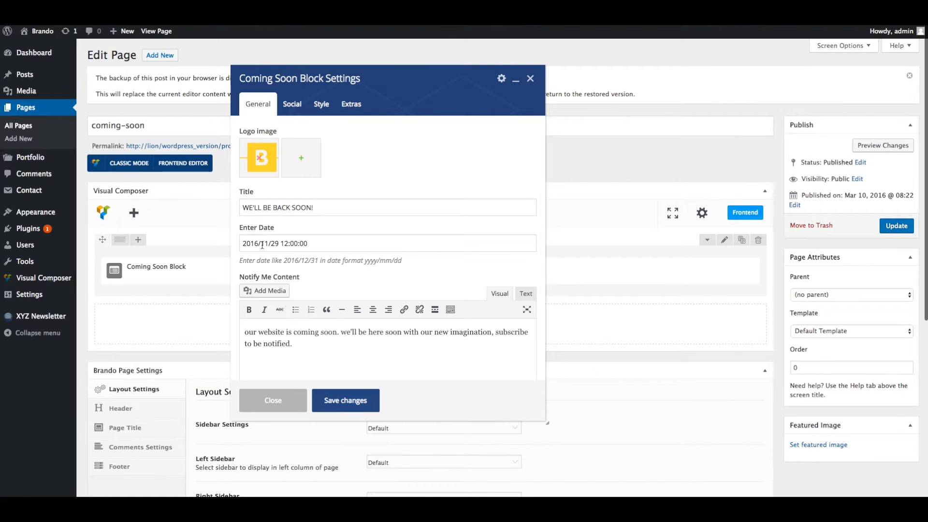
click(264, 243)
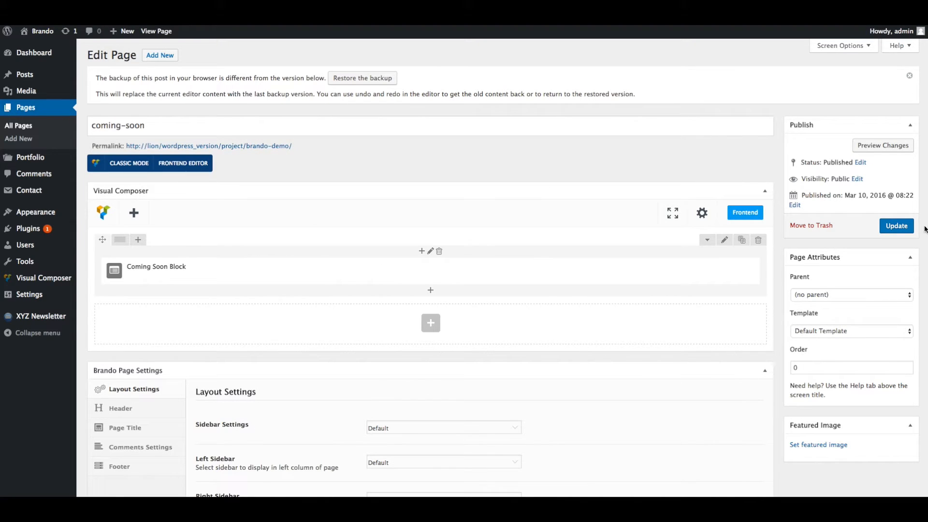
click(896, 225)
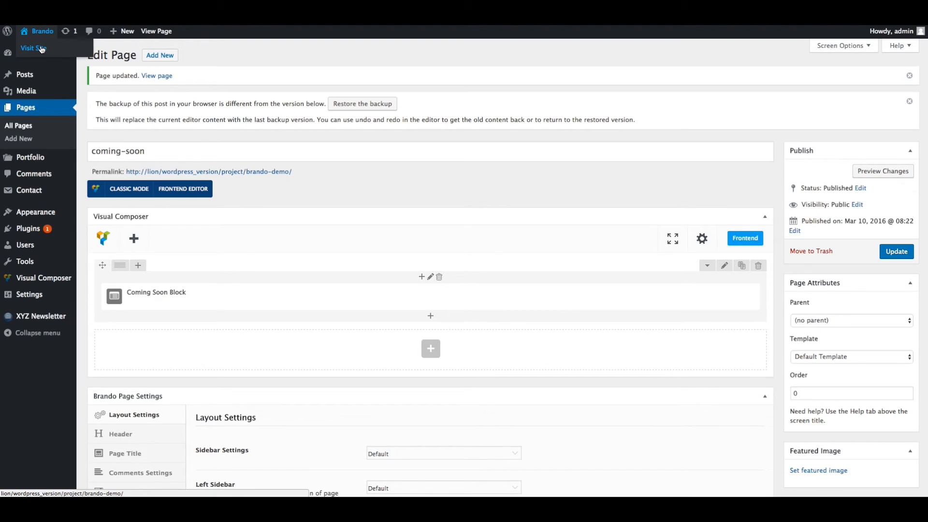
Visit the live site again to see the forest background and 93-day countdown
click(32, 48)
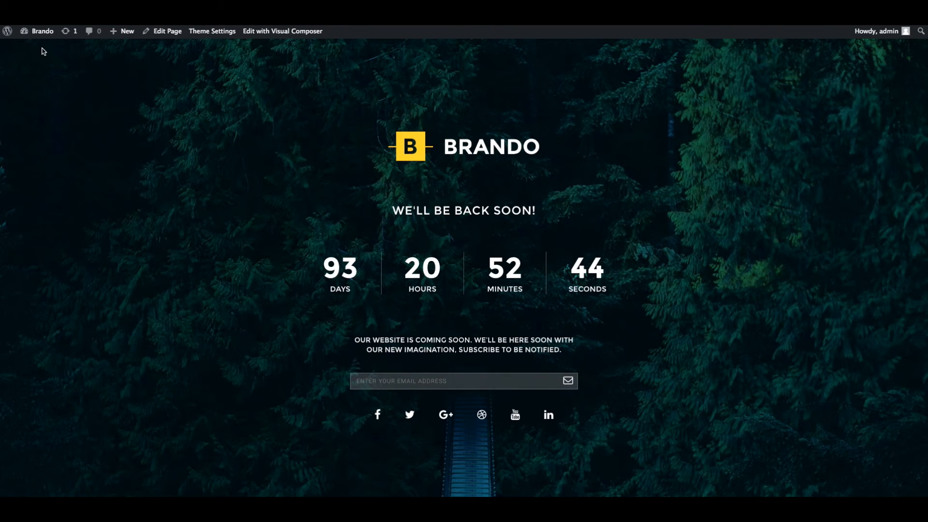
mouse_move(676, 418)
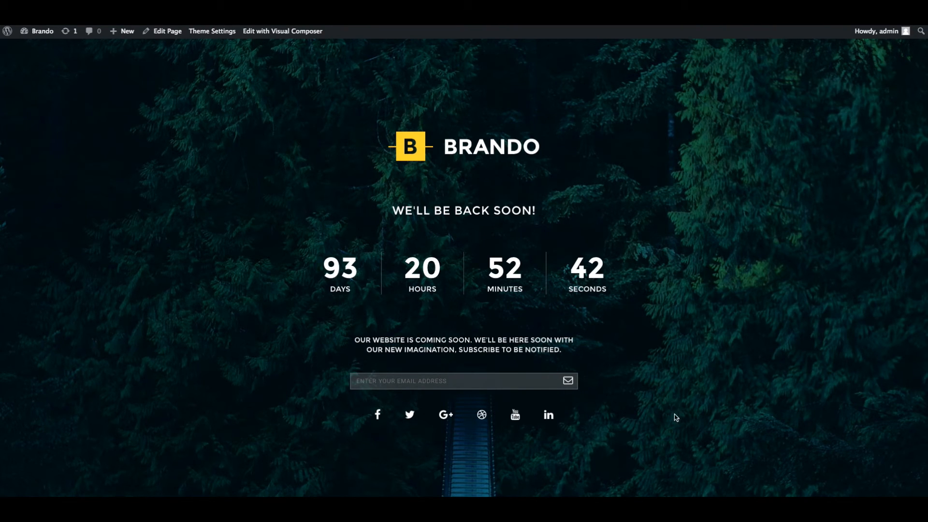
mouse_move(680, 418)
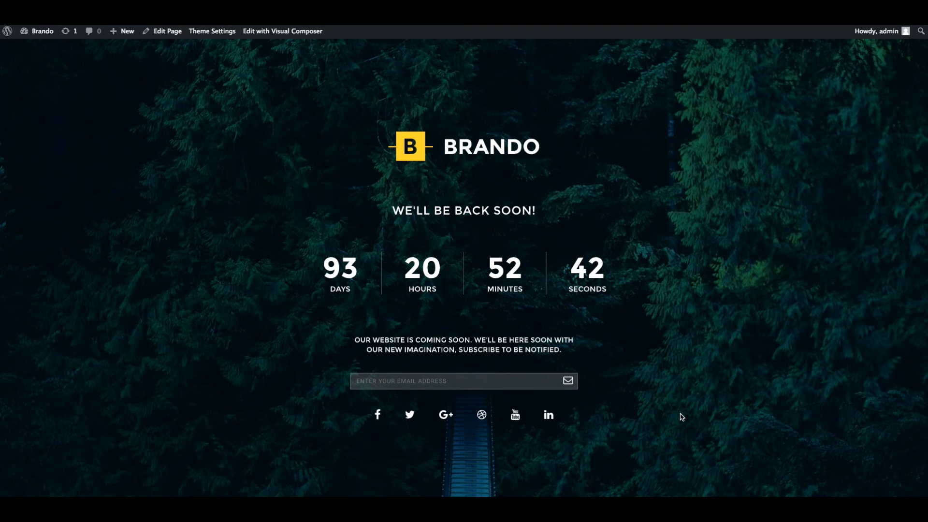